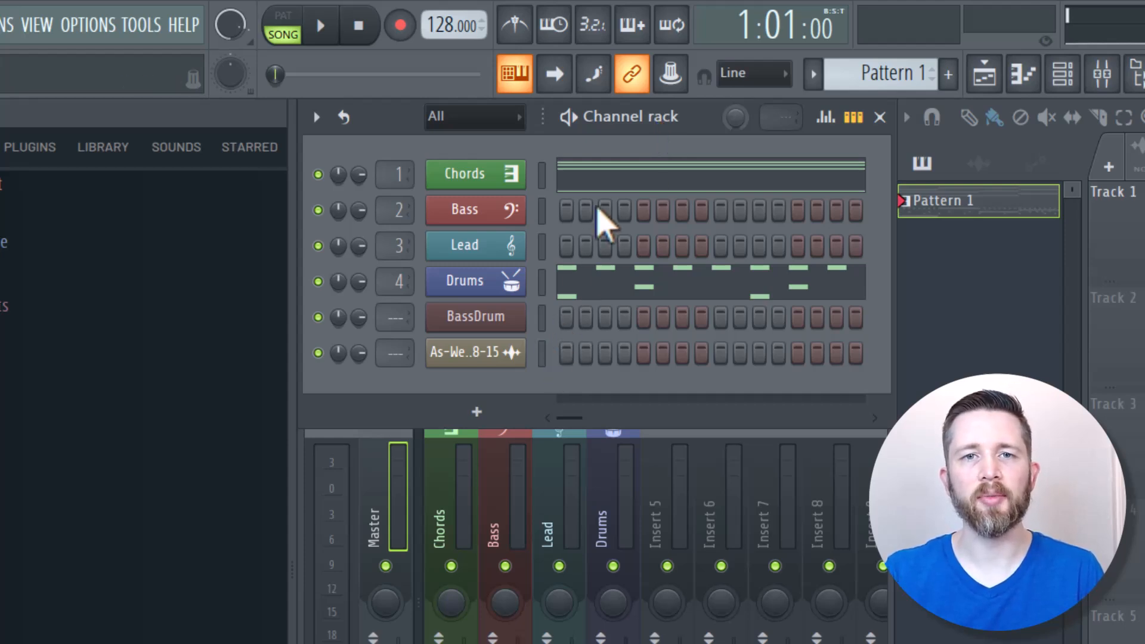
mouse_move(712, 289)
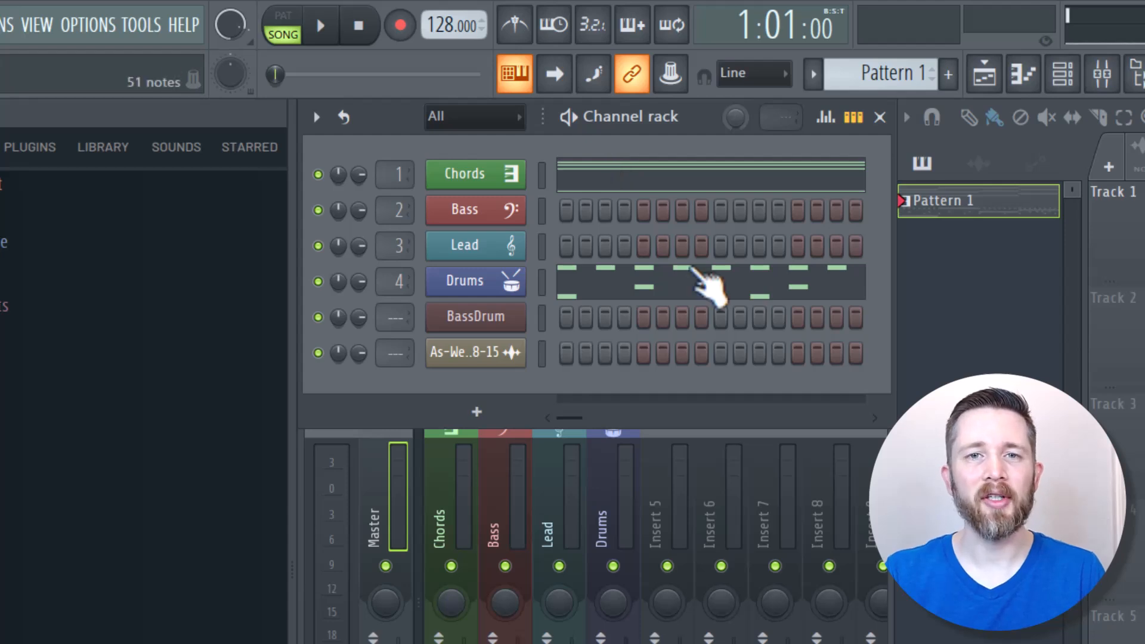
mouse_move(168, 44)
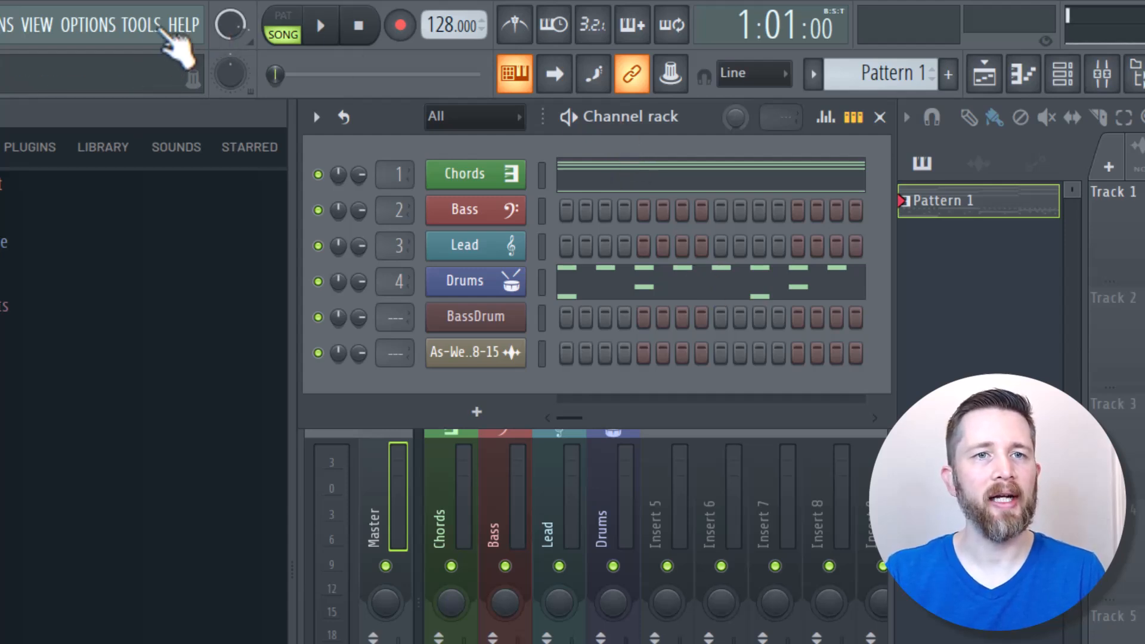
Step: Run the Tools > Macros 'Select unused channels' macro, selecting Bass, Lead and BassDrum
click(142, 25)
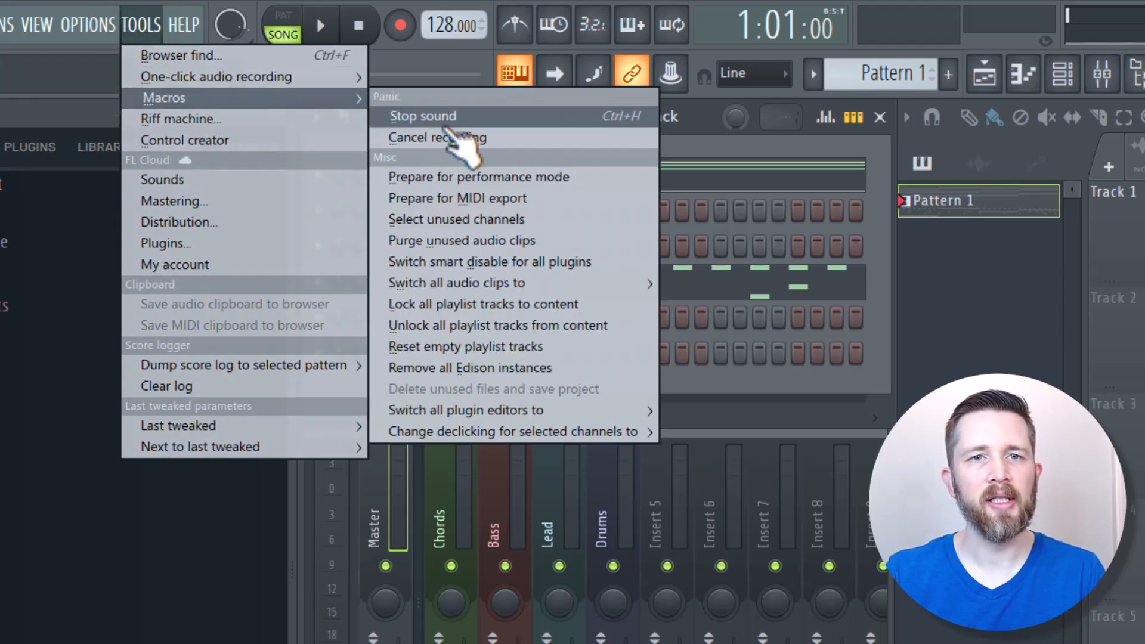
mouse_move(489, 262)
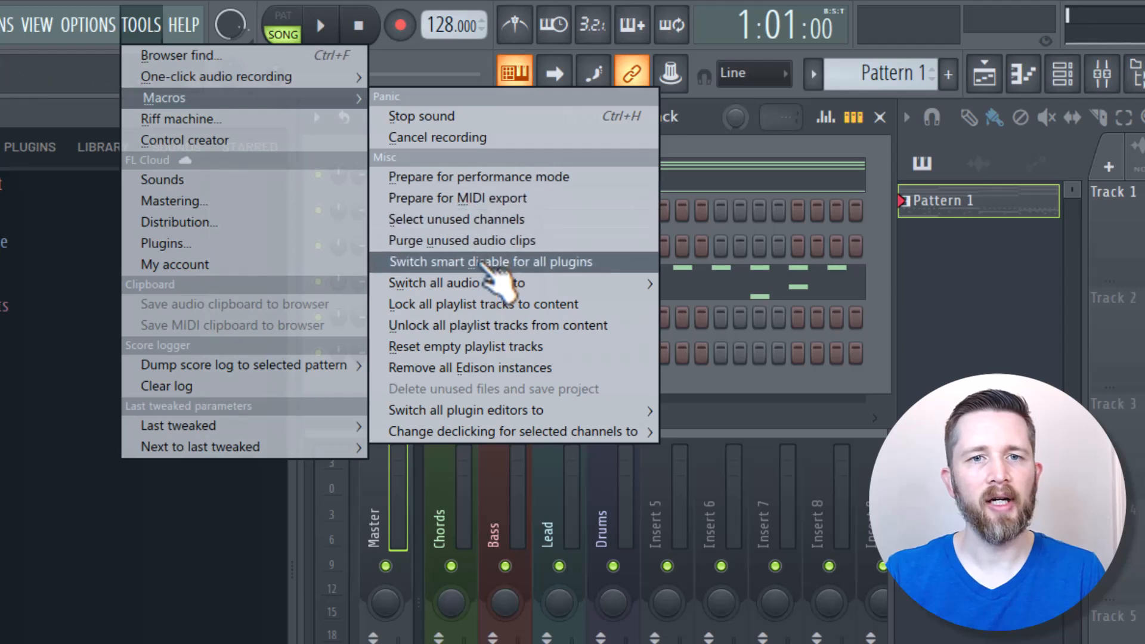
mouse_move(482, 240)
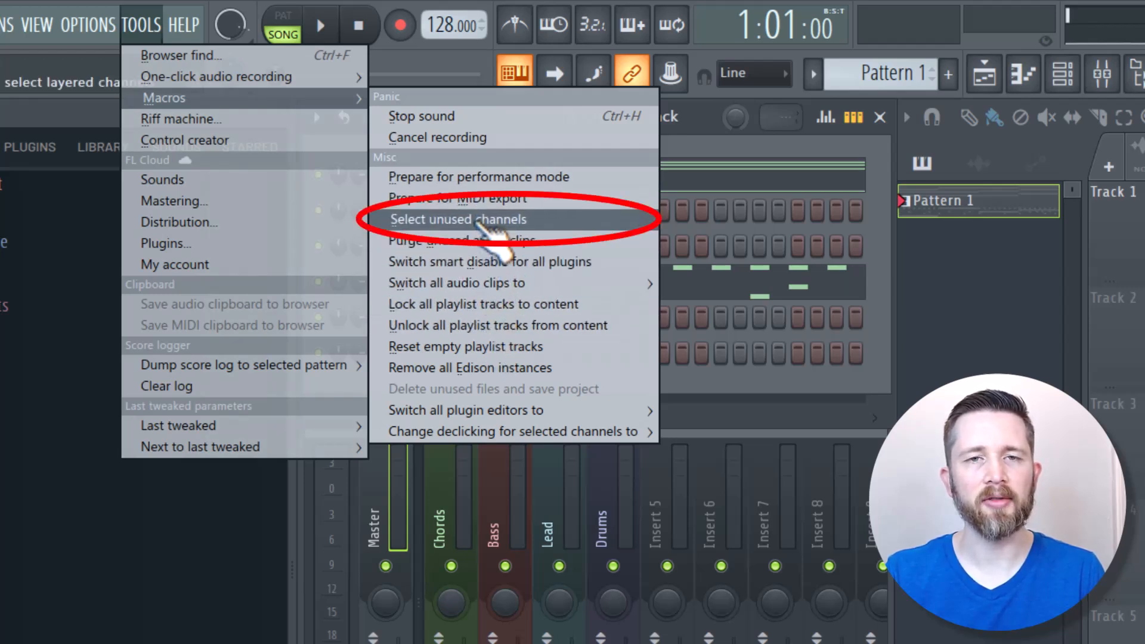
click(458, 219)
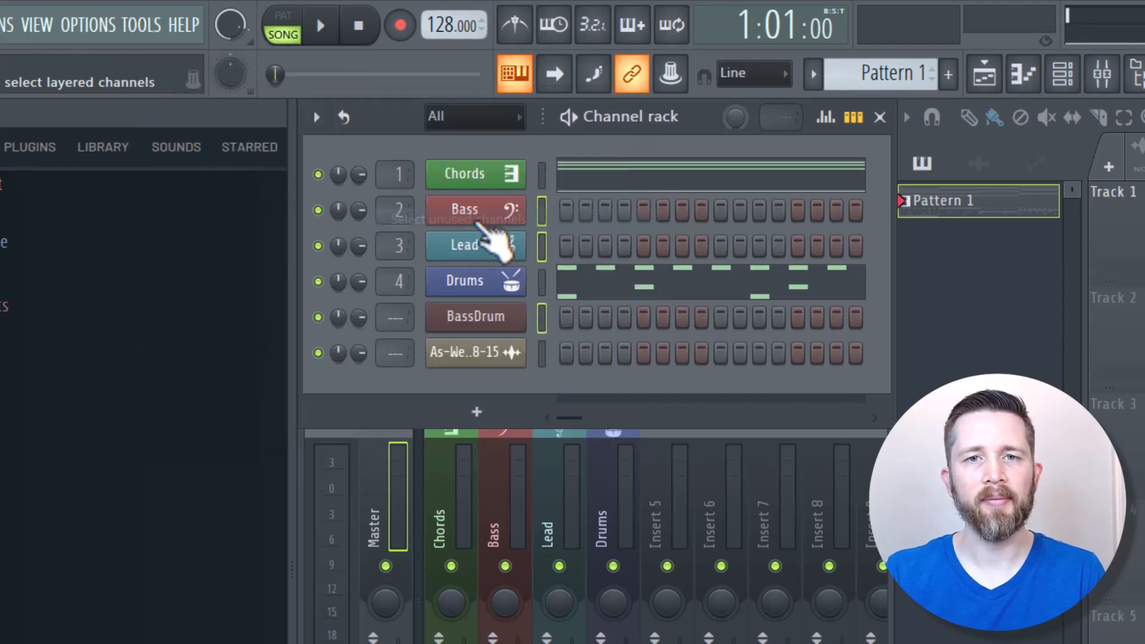
mouse_move(592, 241)
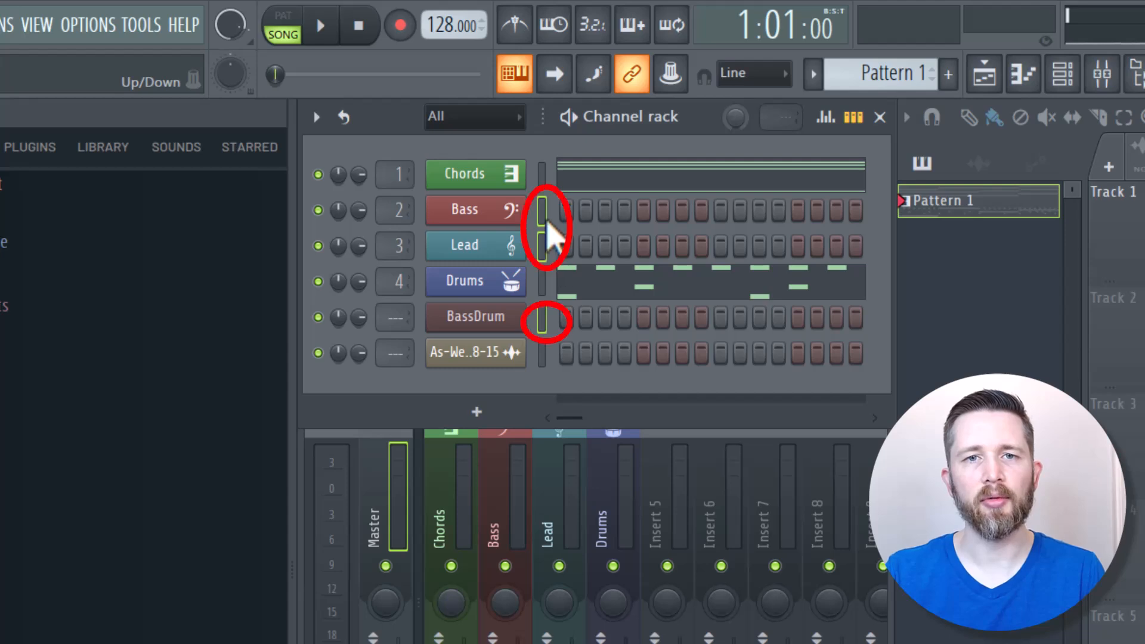
mouse_move(548, 270)
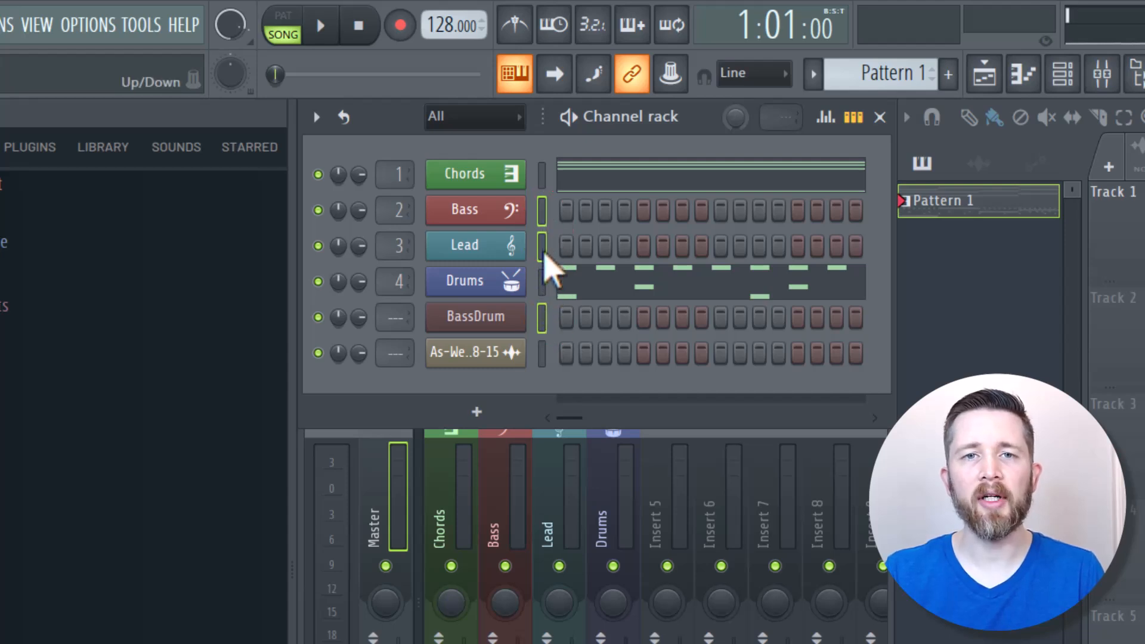
mouse_move(351, 153)
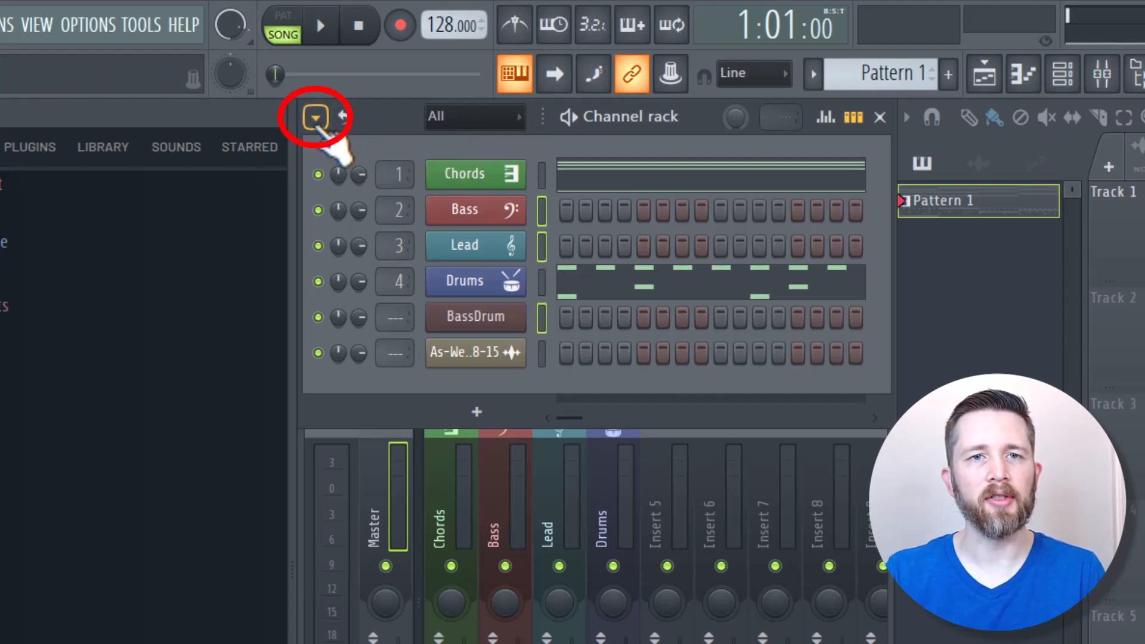
Step: Delete the selected Bass, Lead and BassDrum channels via Delete selected and confirm
click(316, 117)
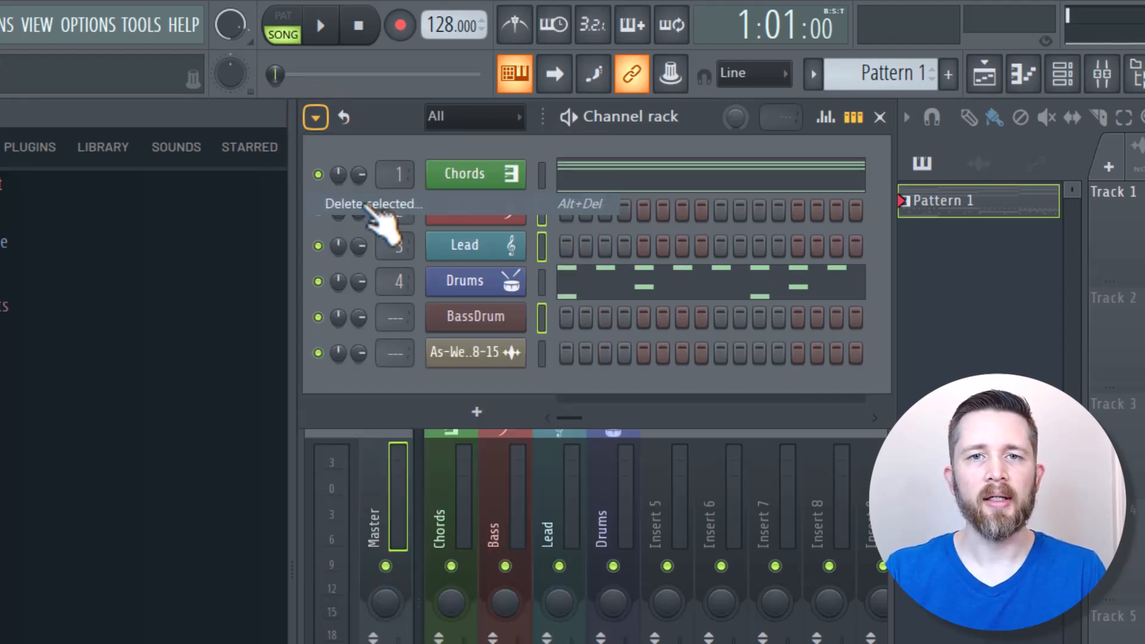
click(371, 204)
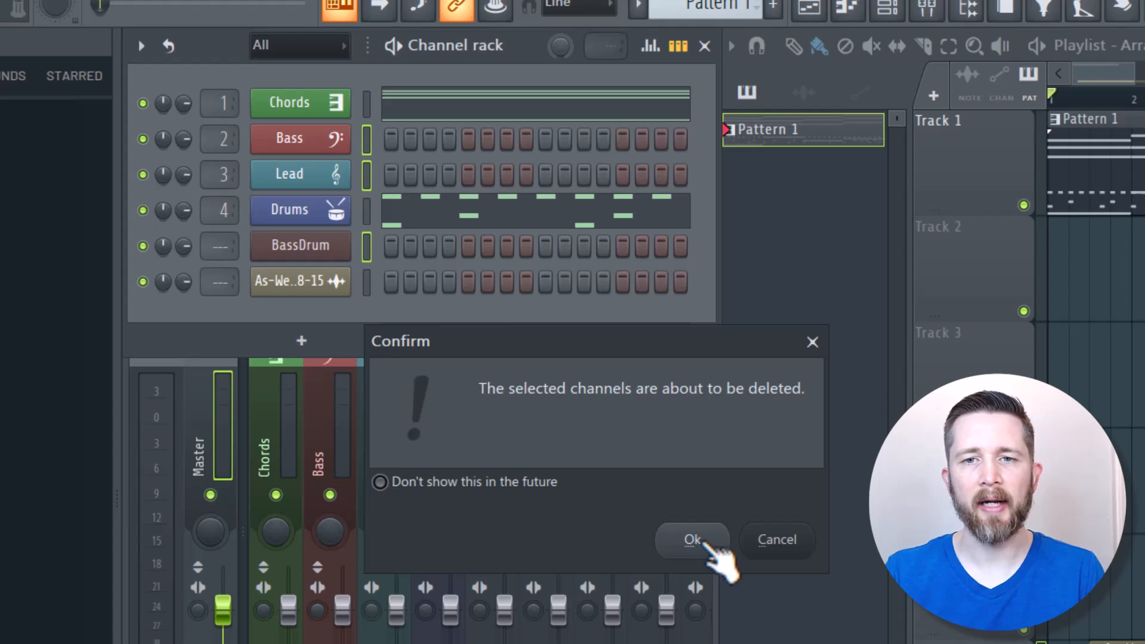
click(692, 540)
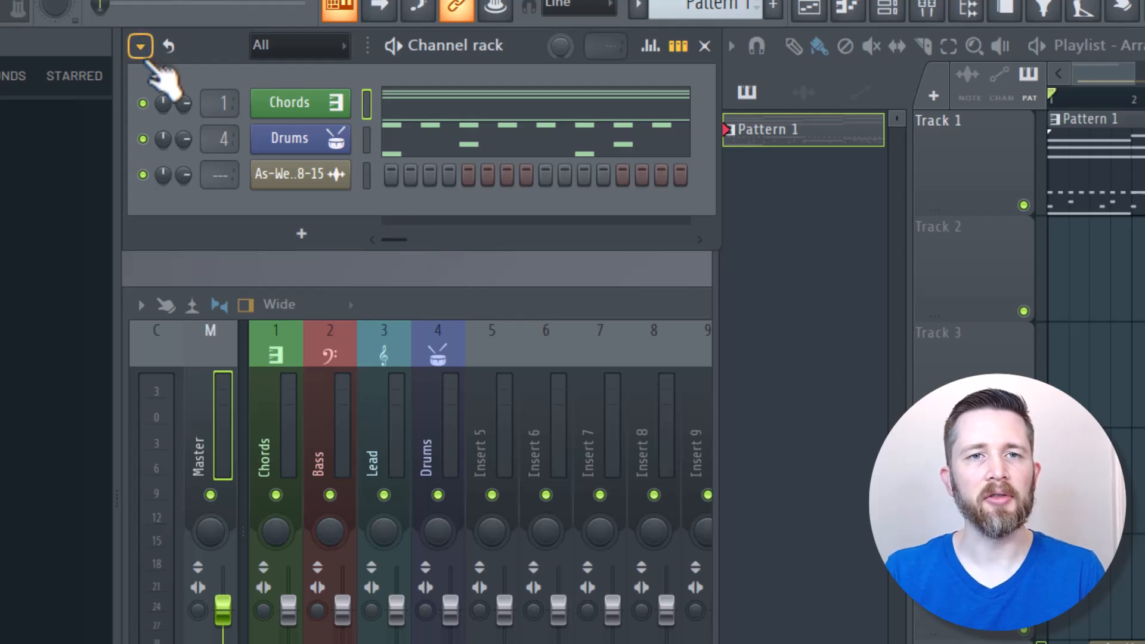
Step: Undo the channel deletion from the Edit menu to restore Bass, Lead and BassDrum
click(140, 46)
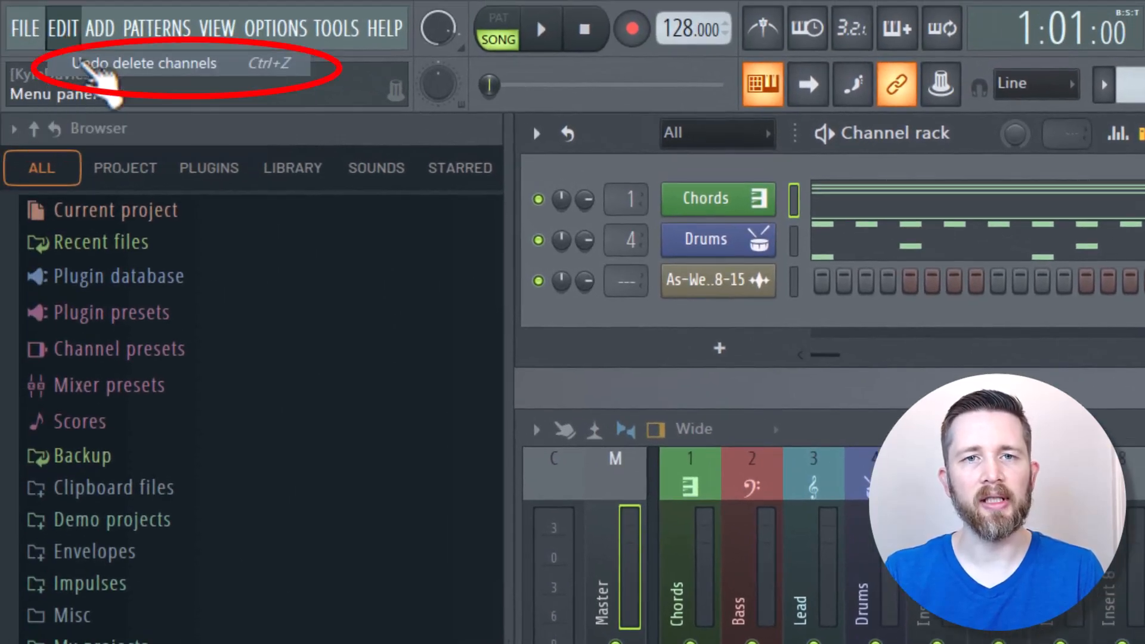
click(142, 63)
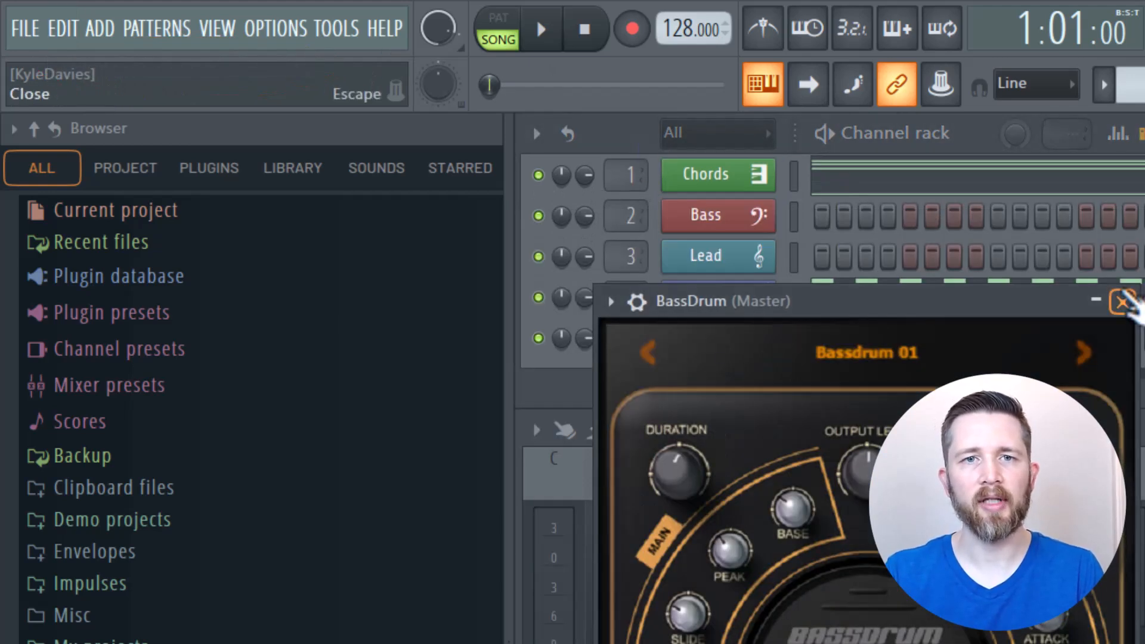
Step: Close the BassDrum plugin window and scroll the Channel rack to review all six channels
click(1123, 301)
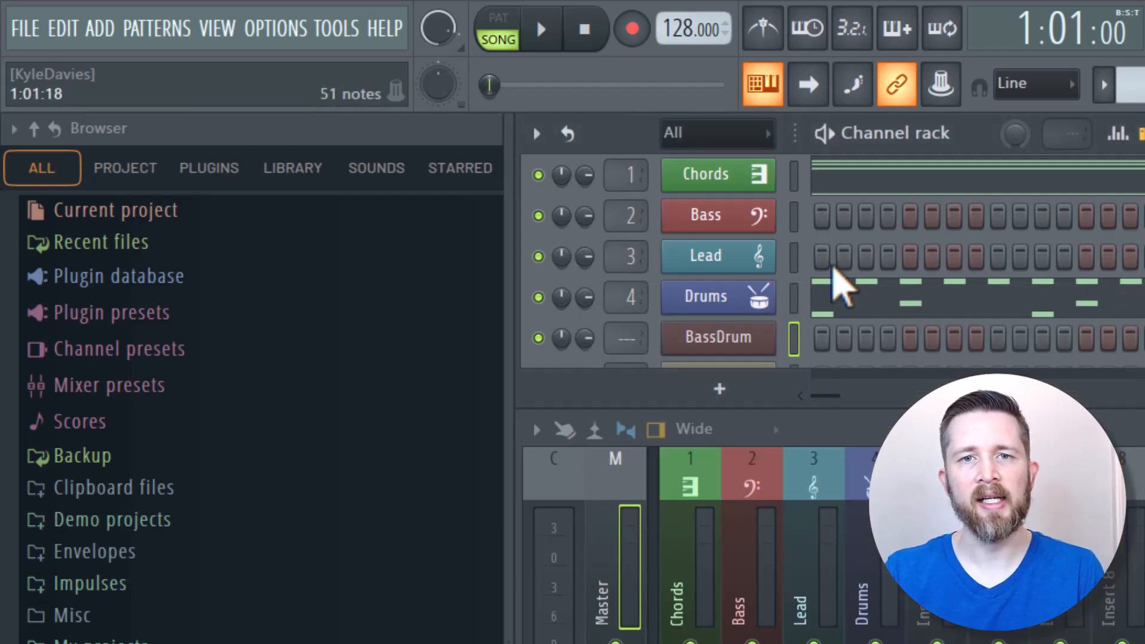
mouse_move(804, 241)
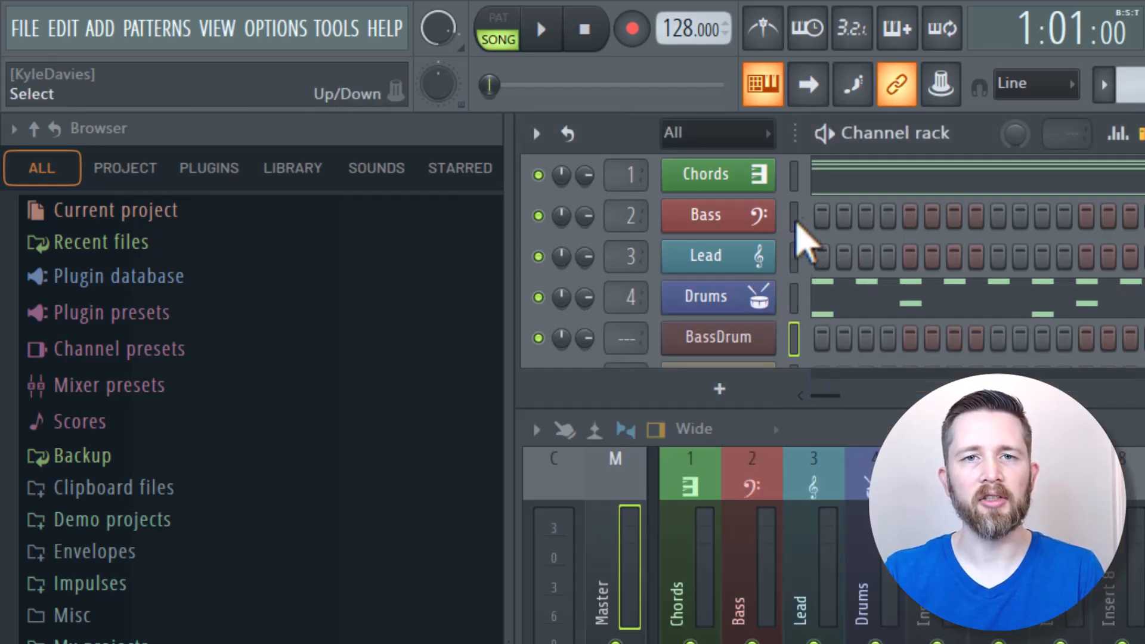
mouse_move(797, 285)
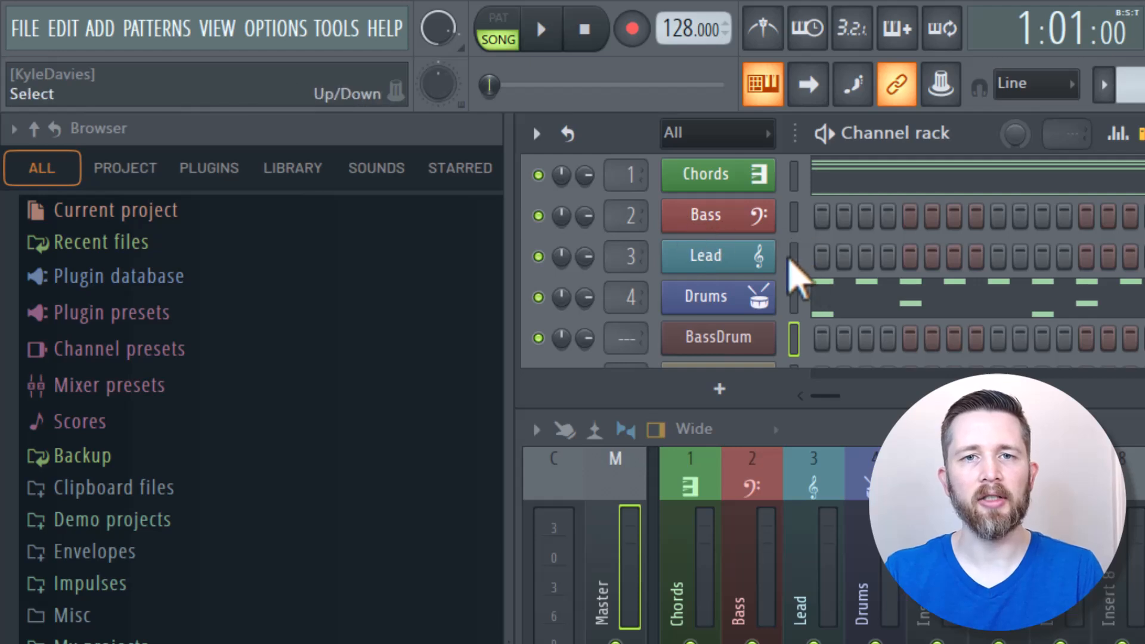
scroll(down, 3)
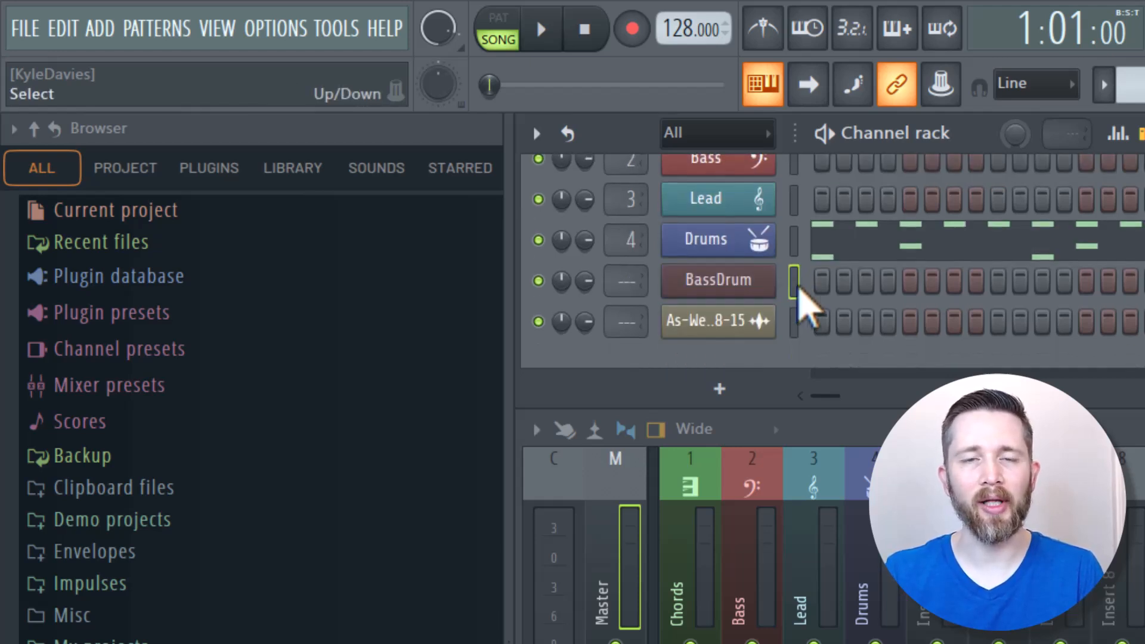
scroll(up, 3)
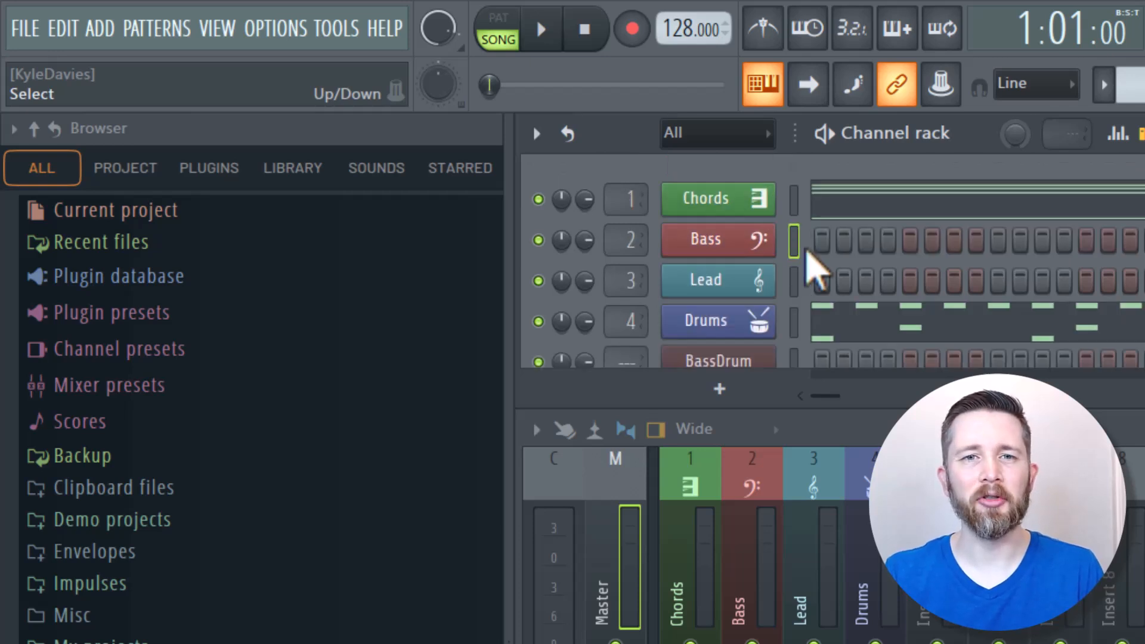
mouse_move(803, 303)
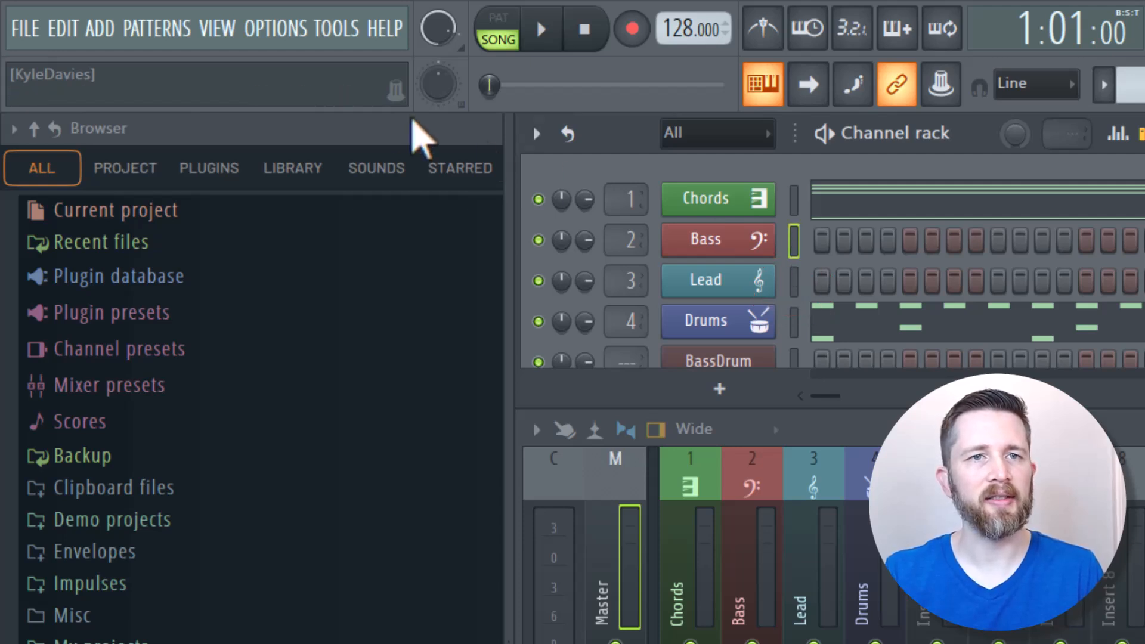
Step: Choose Delete selected from the Channel rack options to prompt deleting the Bass channel
click(536, 134)
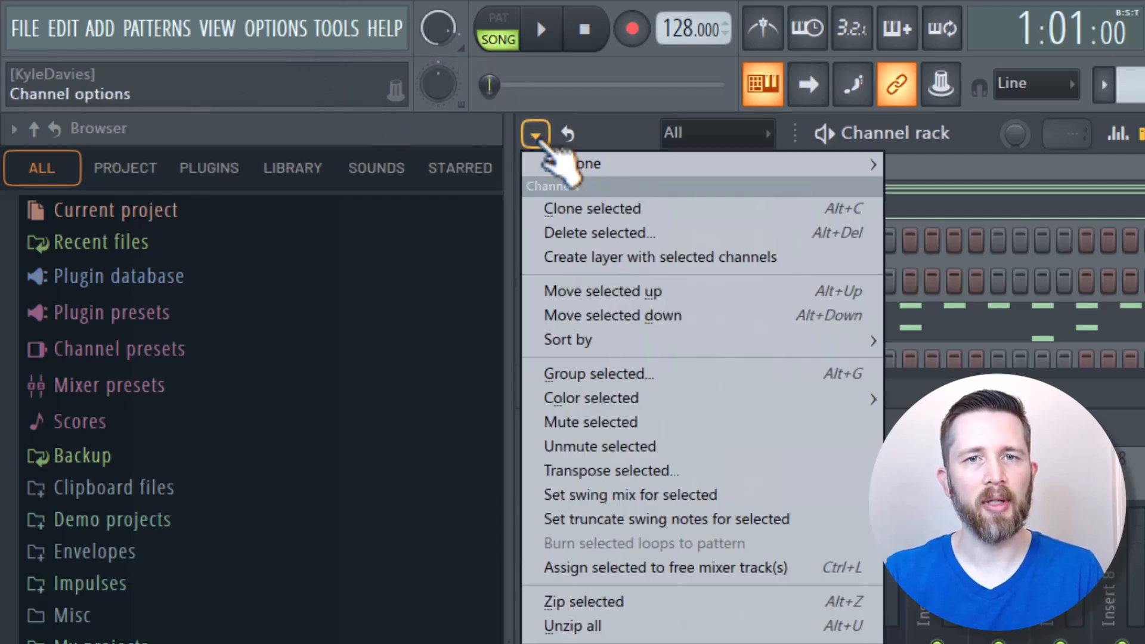
mouse_move(599, 232)
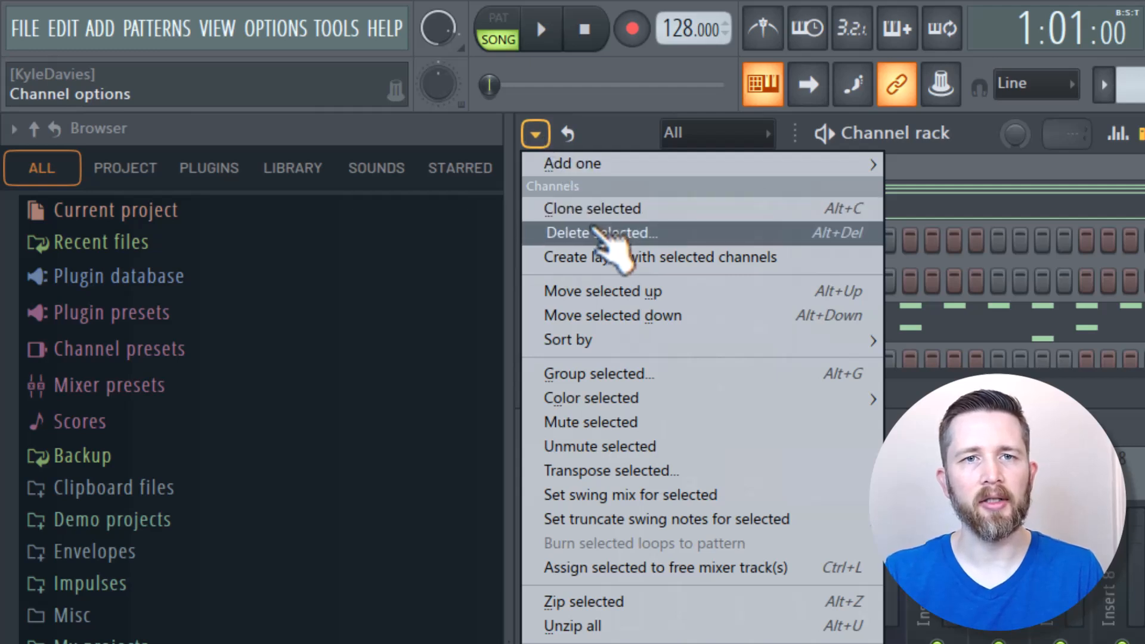
click(599, 233)
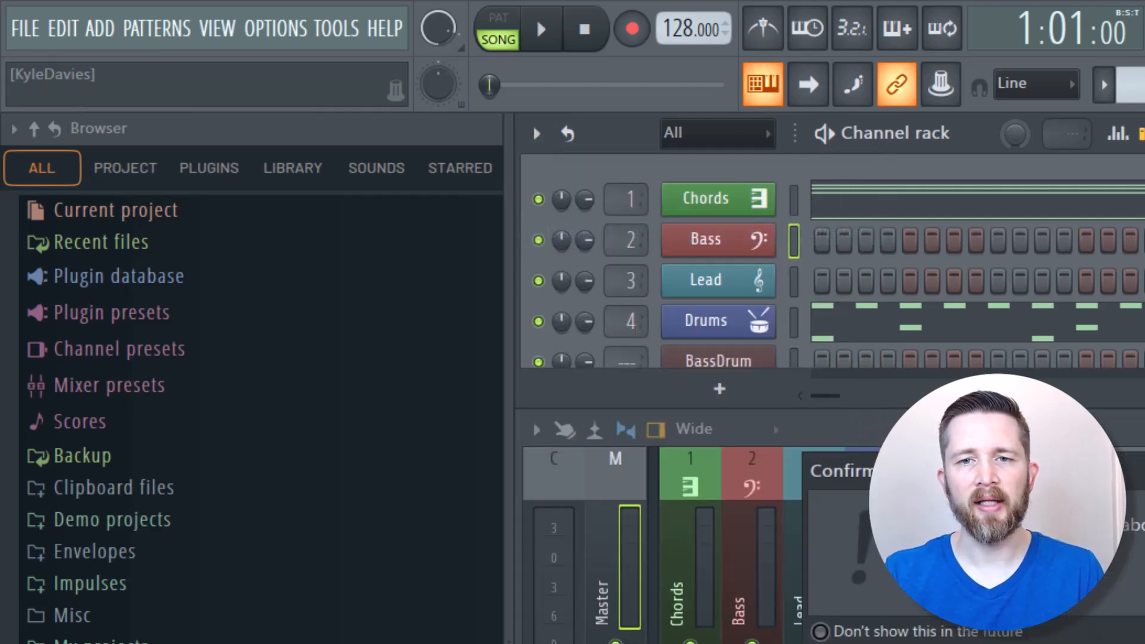